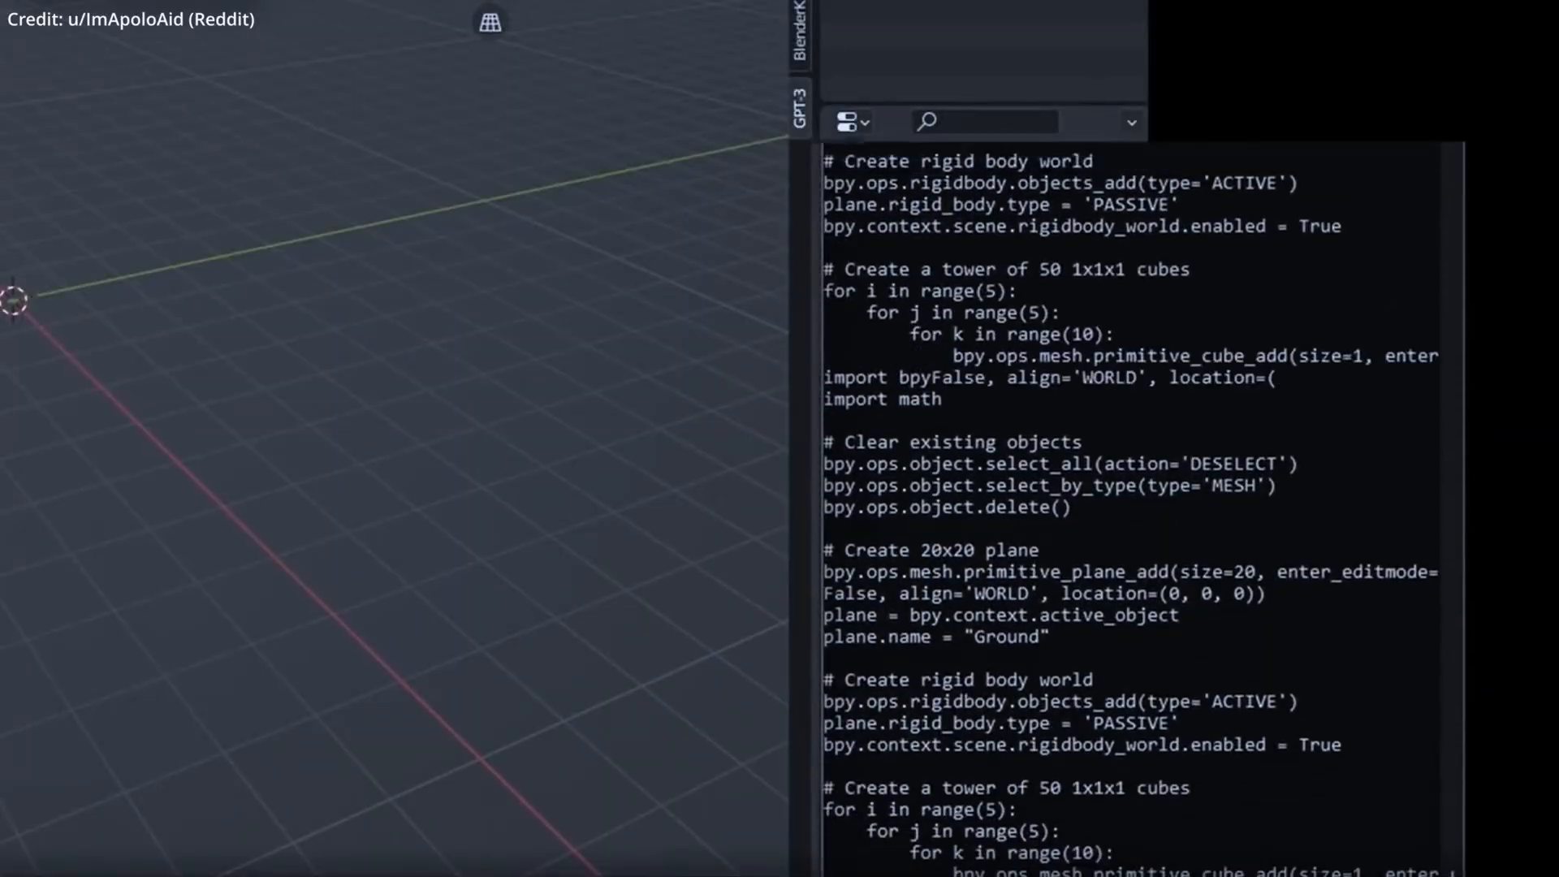
{"action": "scroll", "scroll_direction": "down", "scroll_amount": 3}
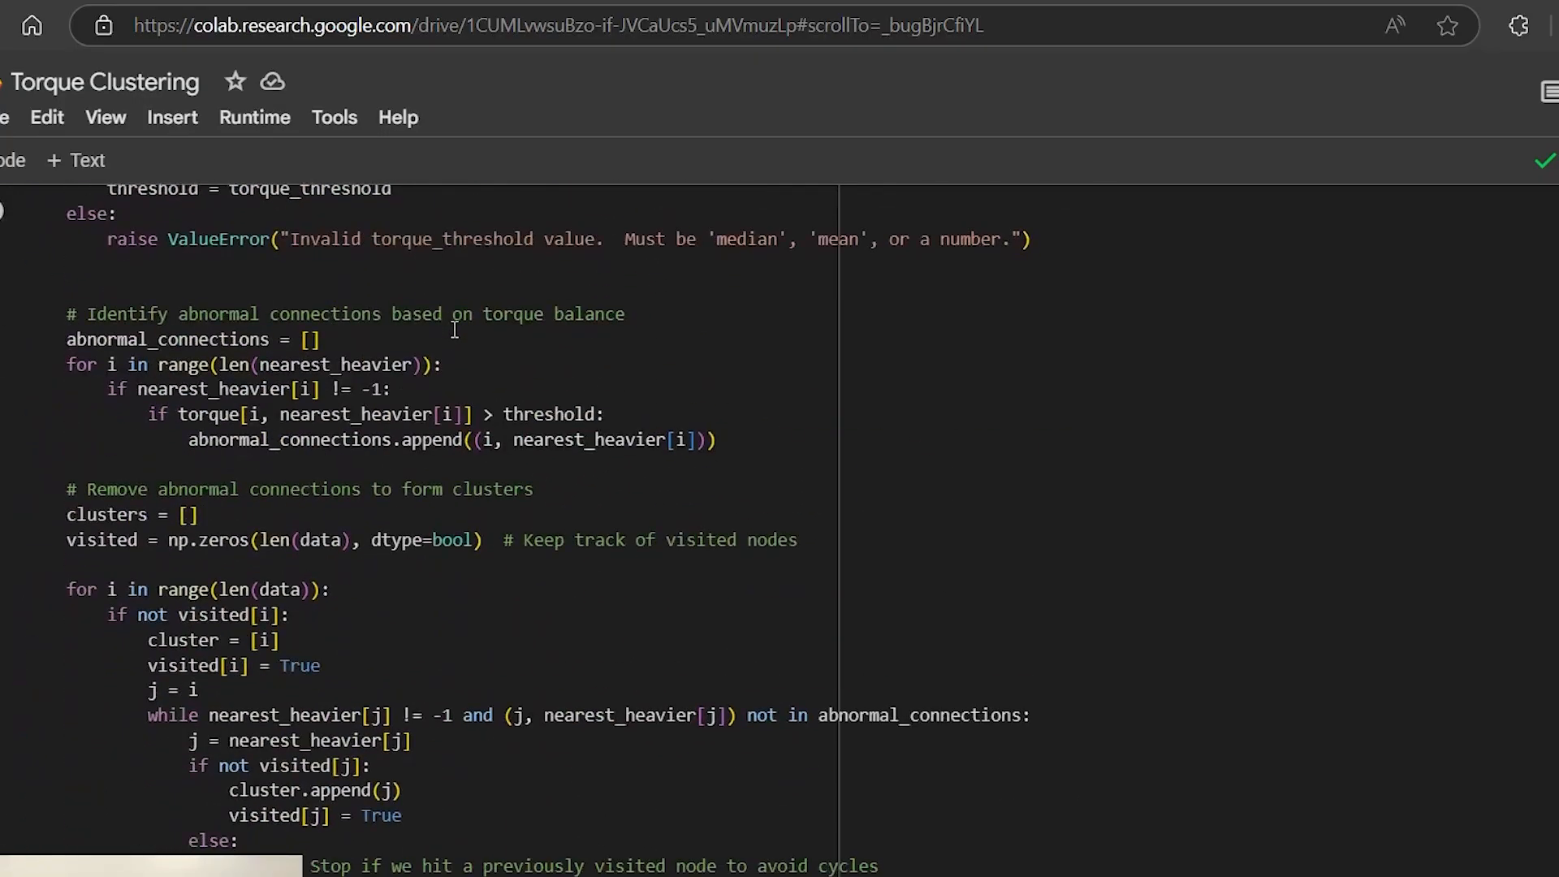
{"action": "scroll", "scroll_direction": "down", "scroll_amount": 3}
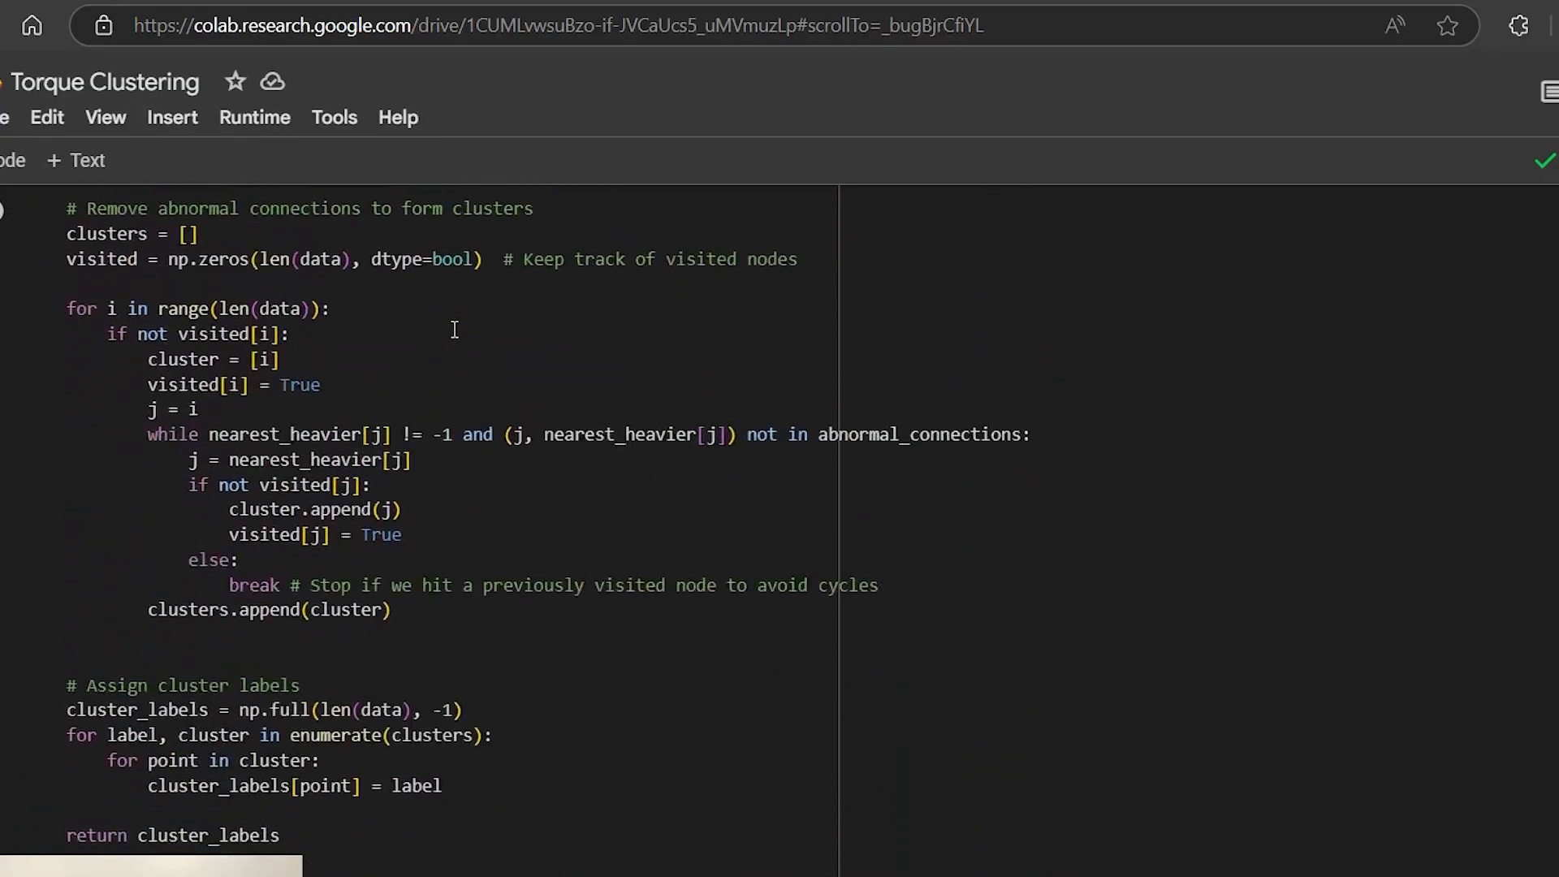